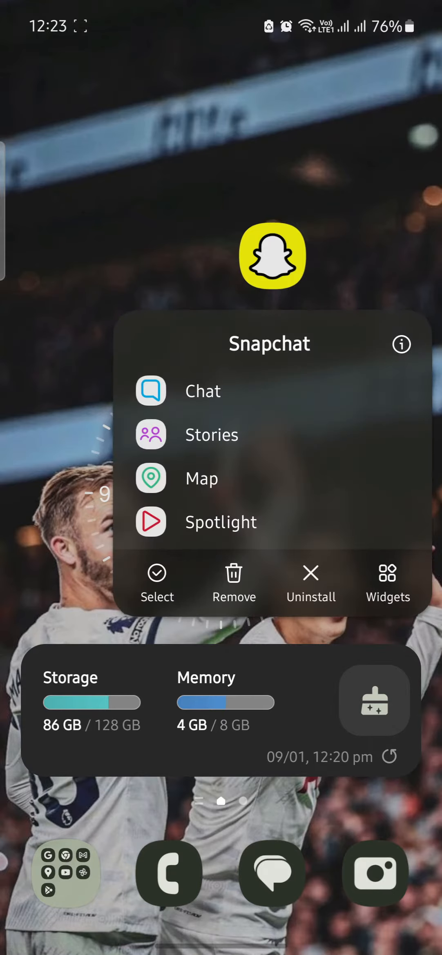
# Set Snapchat's Contacts permission to Don't allow in Android app permissions.
pyautogui.click(400, 344)
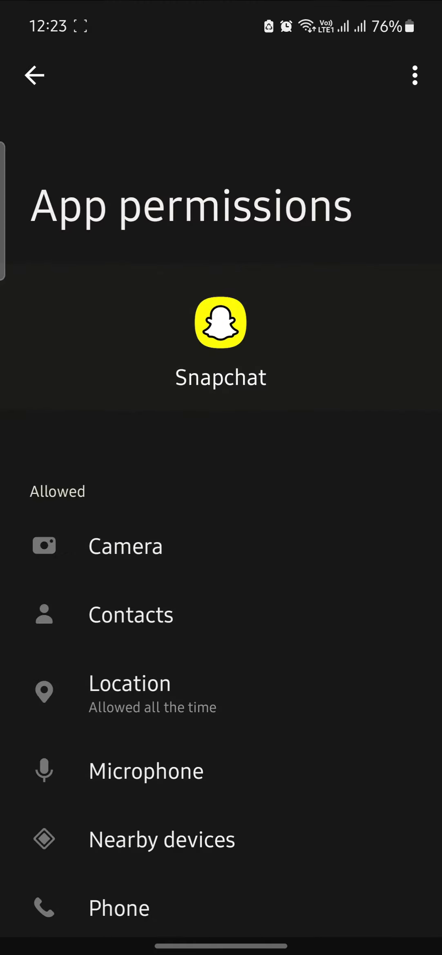
pyautogui.click(131, 613)
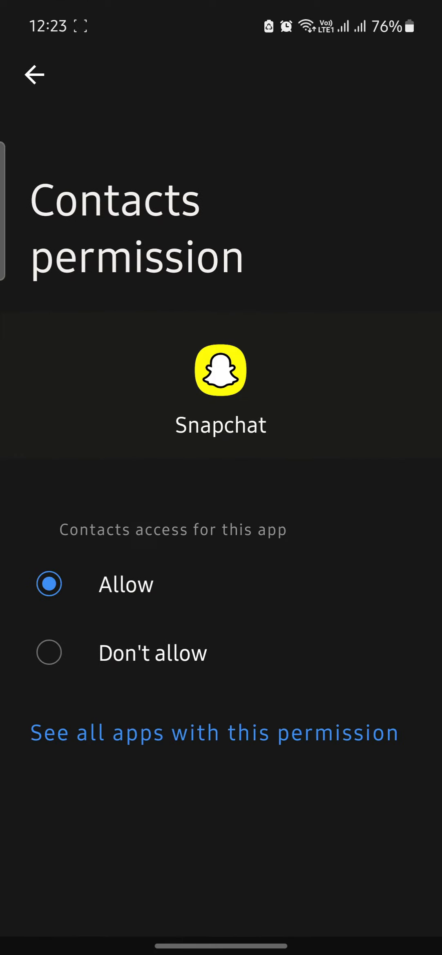
pyautogui.click(35, 77)
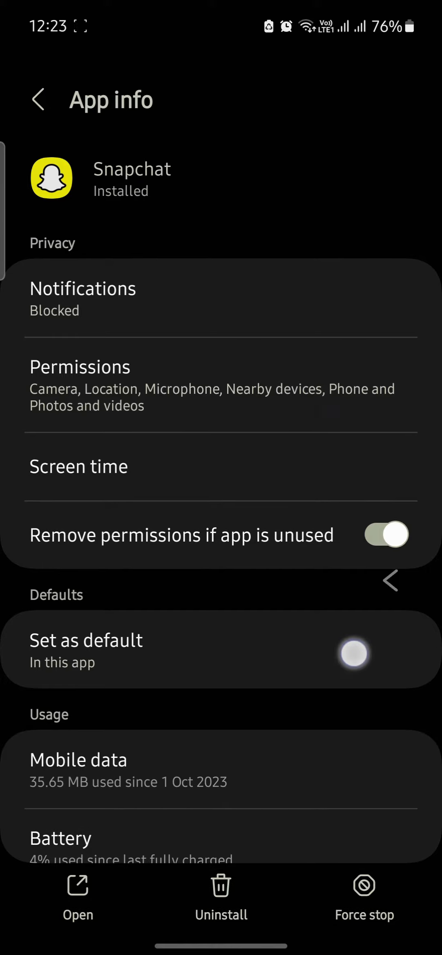
# Launch Snapchat and reach Manage Contacts in the profile settings.
pyautogui.click(78, 895)
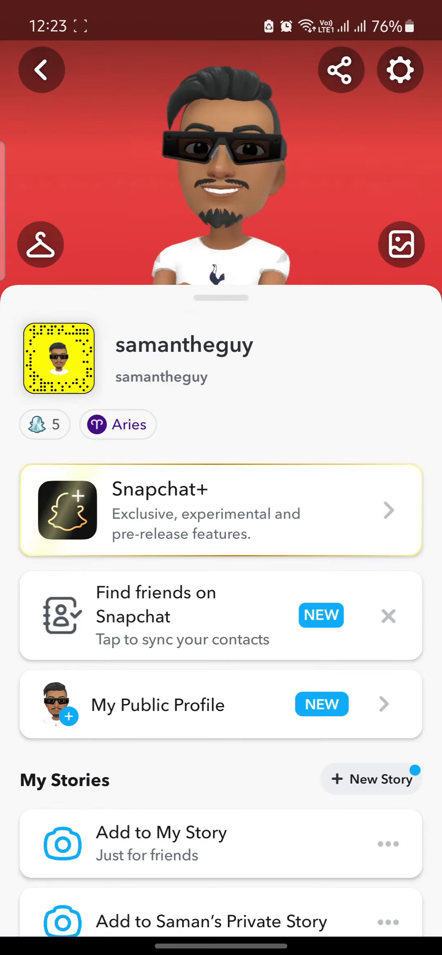
pyautogui.click(399, 69)
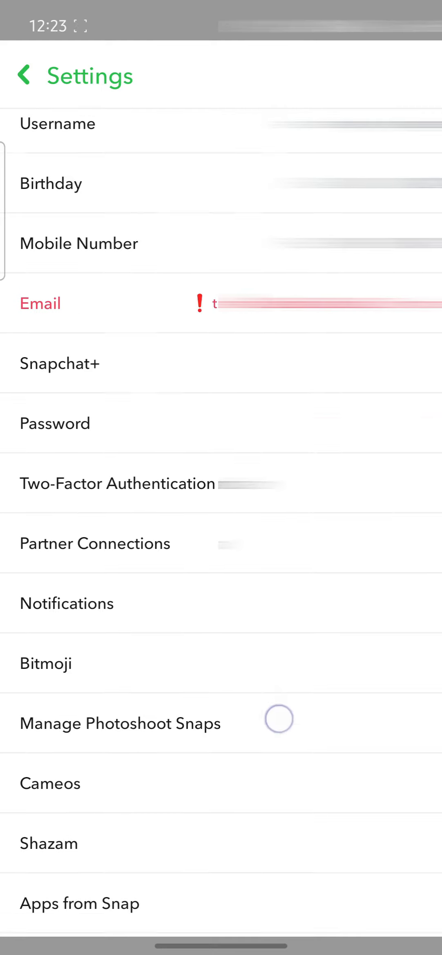
pyautogui.scroll(-3)
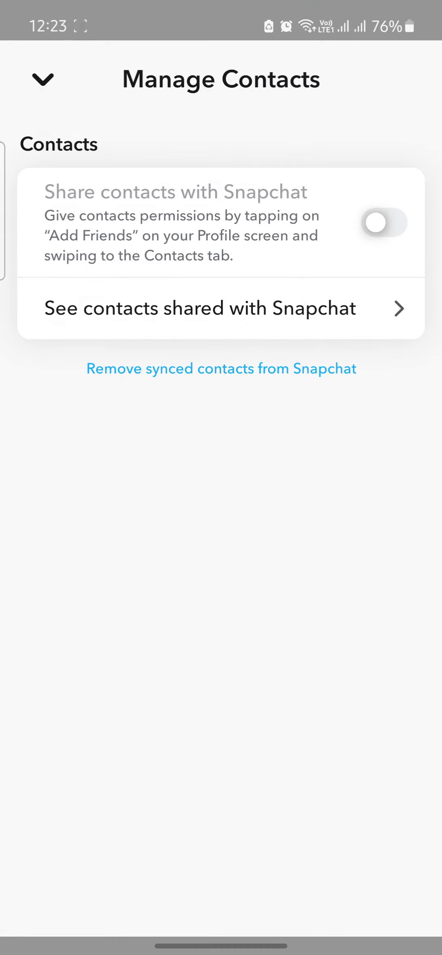
# Remove synced contacts from Snapchat and confirm the Delete Contacts Data prompt.
pyautogui.click(220, 368)
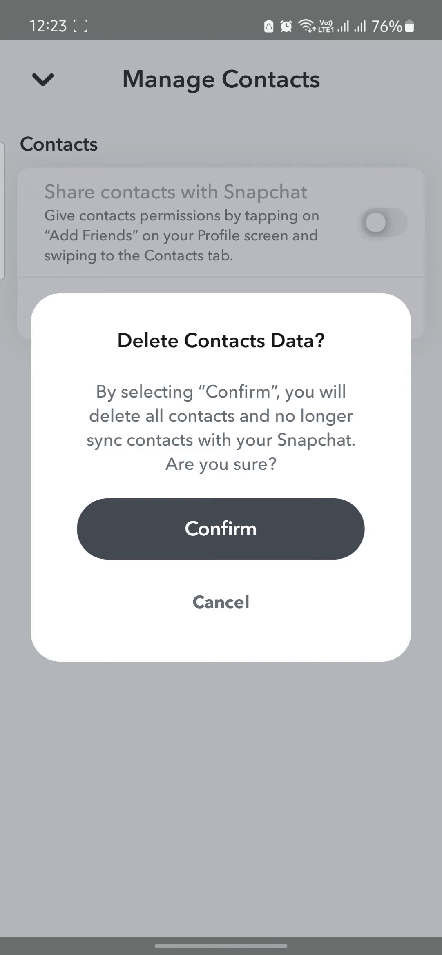
pyautogui.click(220, 528)
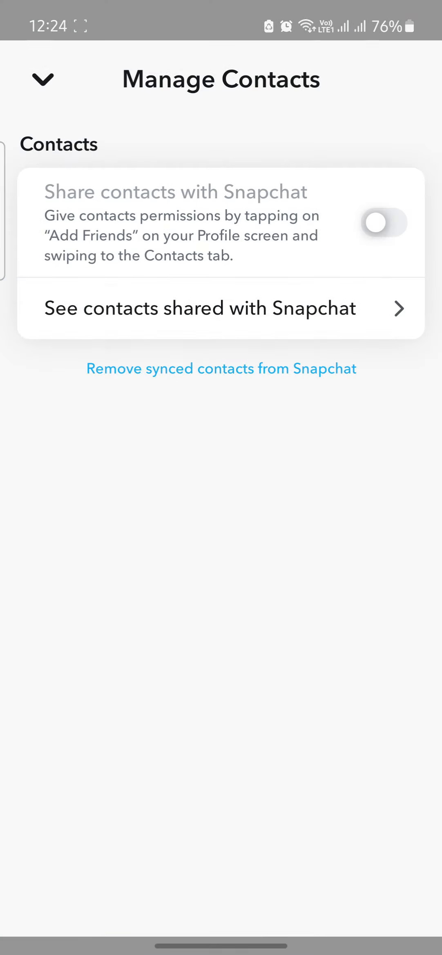
pyautogui.click(42, 79)
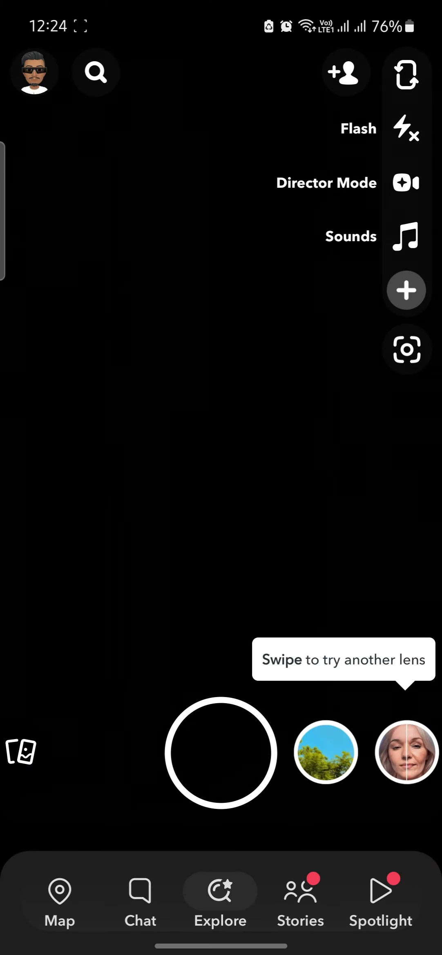
# Dismiss Manage Contacts and return to the Snapchat camera screen.
pyautogui.click(219, 901)
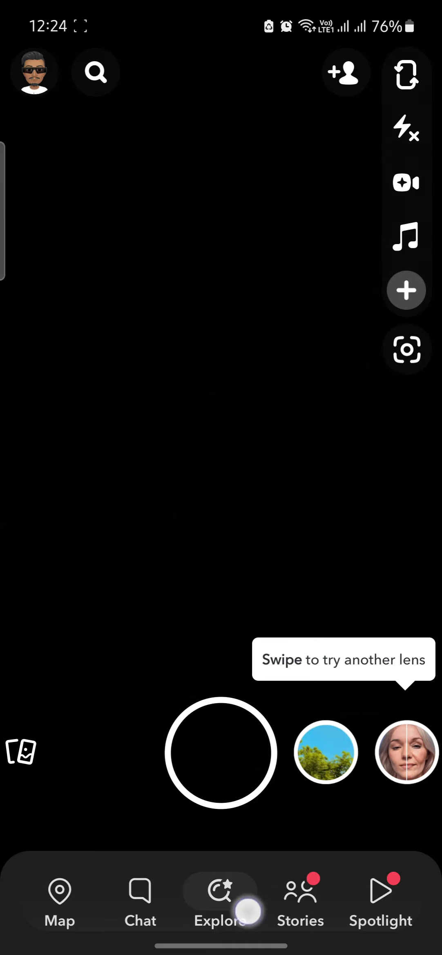